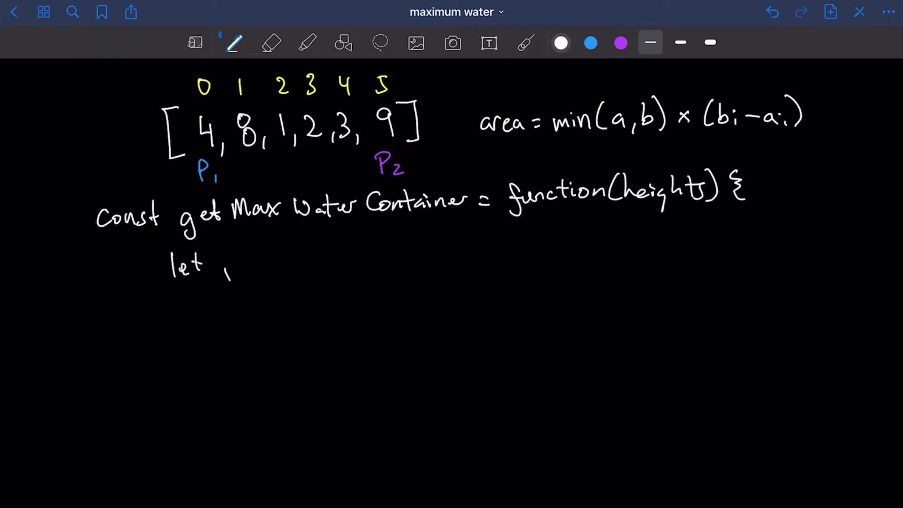
Handwrite 'let p1 = 0, p2 = heights.length - 1' under the function header
{"action": "type", "text": "p1 = 0,"}
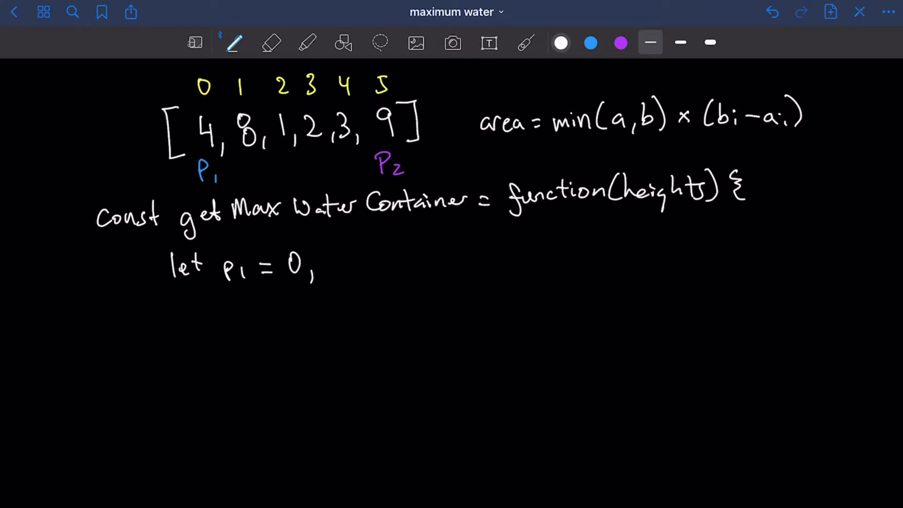
{"action": "type", "text": "P2 = heights.length -1"}
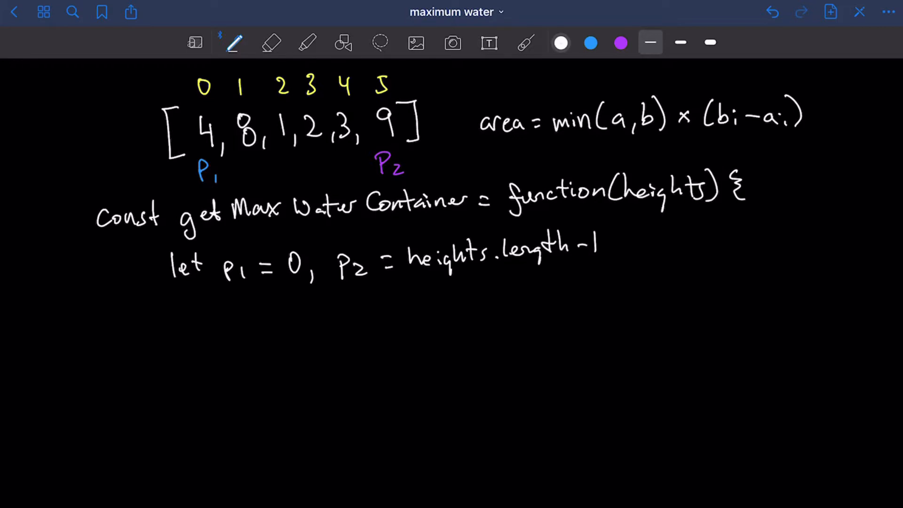
{"action": "type", "text": ","}
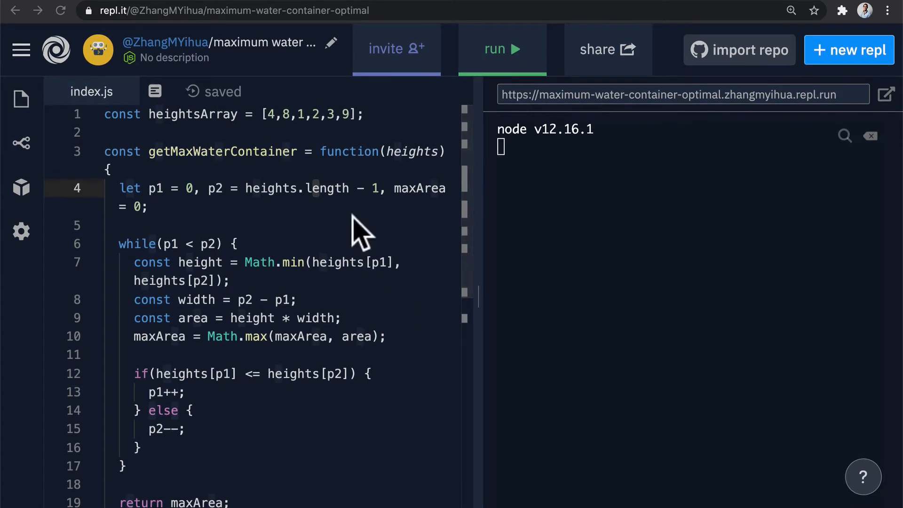
{"action": "mouse_move", "coordinate": [239, 144]}
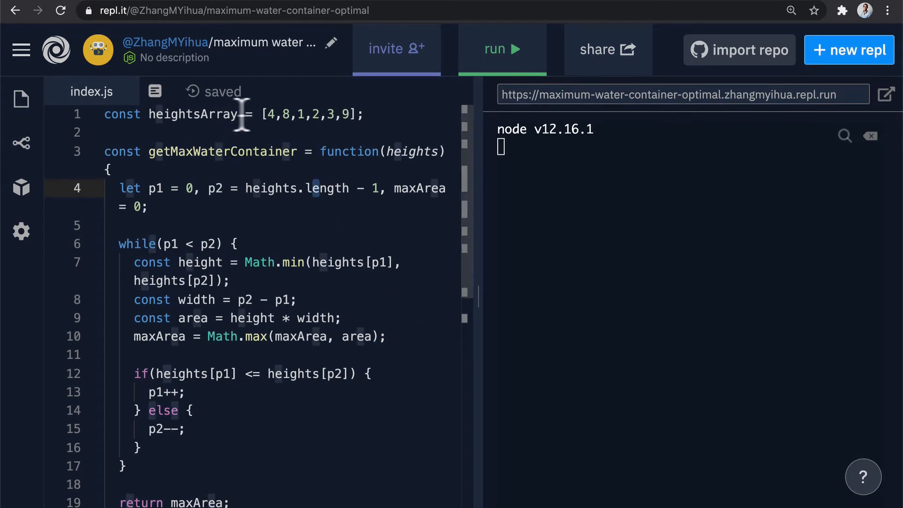
{"action": "mouse_move", "coordinate": [329, 120]}
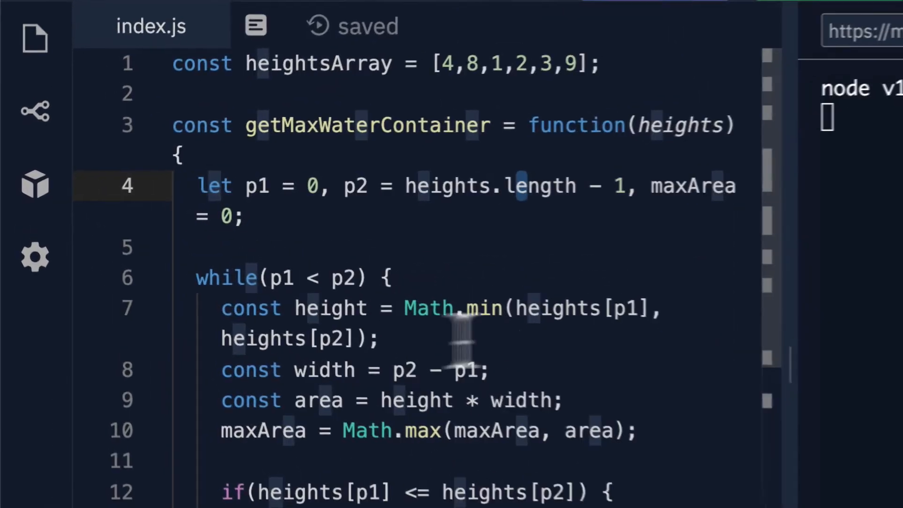
Add console.log of { p1, p2, maxArea } at the start and {p1, p2} inside the loop
{"action": "type", "text": "con"}
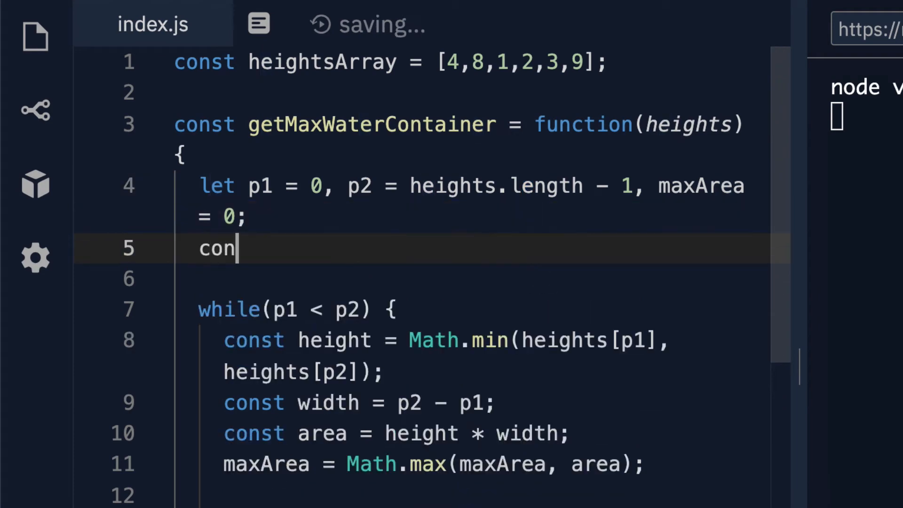
{"action": "type", "text": "sole.log({}"}
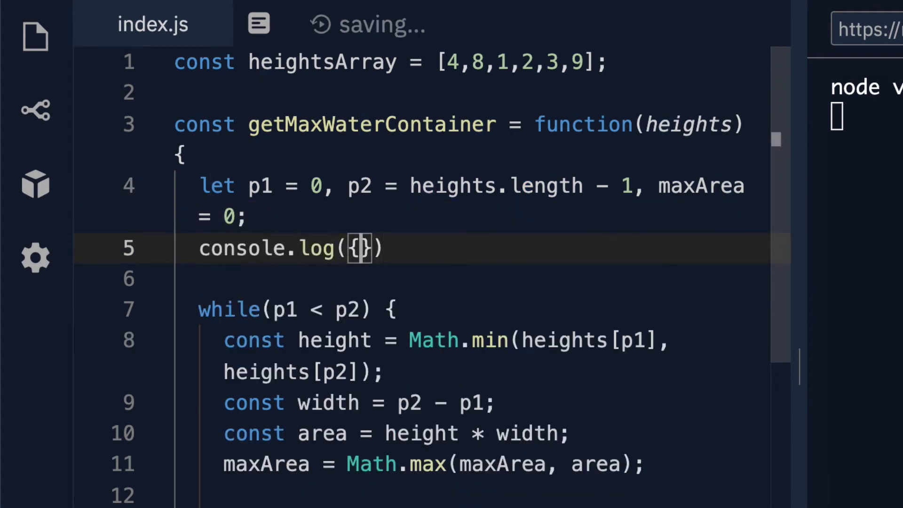
{"action": "type", "text": "p1, p2, maxArea"}
{"action": "type", "text": "console.log("}
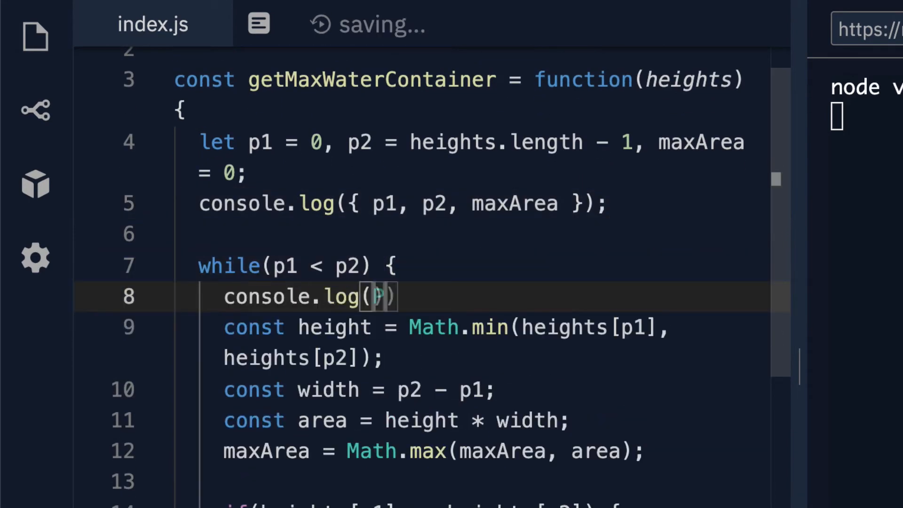
{"action": "type", "text": "{p1, p2"}
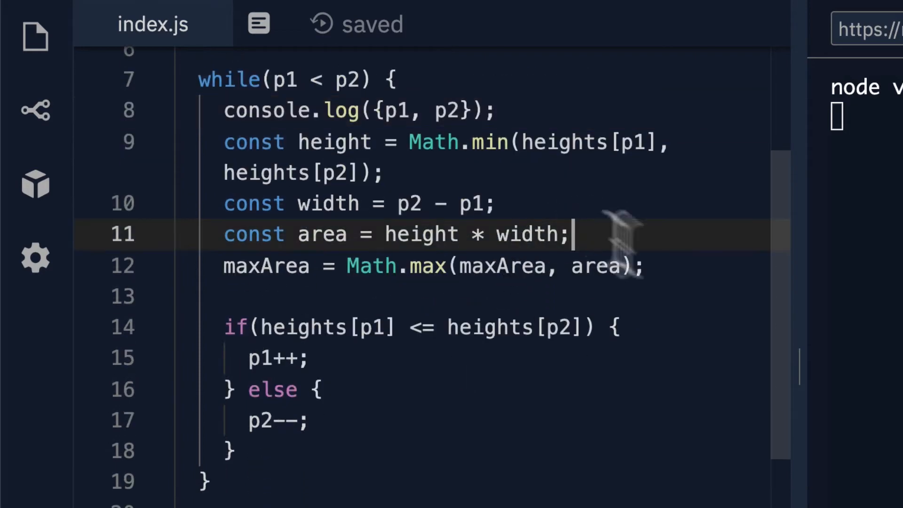
Add per-pass console.log statements for {height, width, area} and {maxArea} in index.js
{"action": "type", "text": "console."}
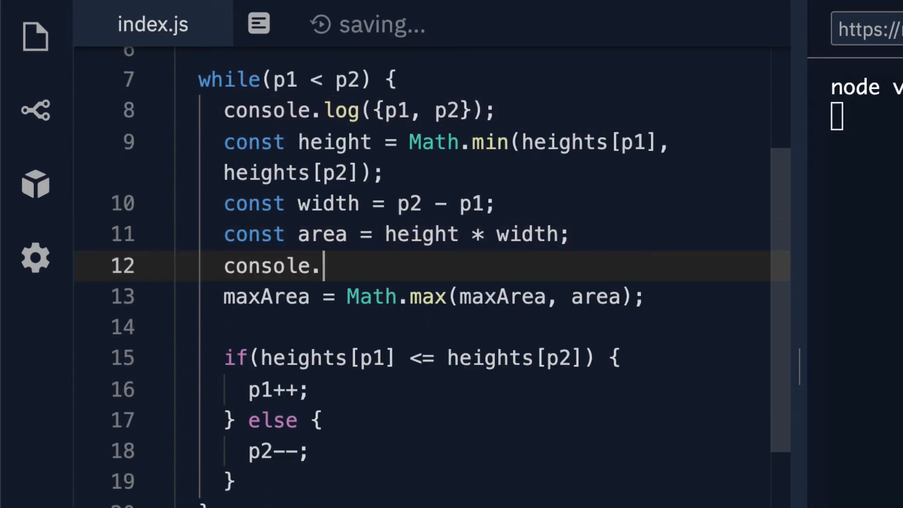
{"action": "type", "text": "log({heig})"}
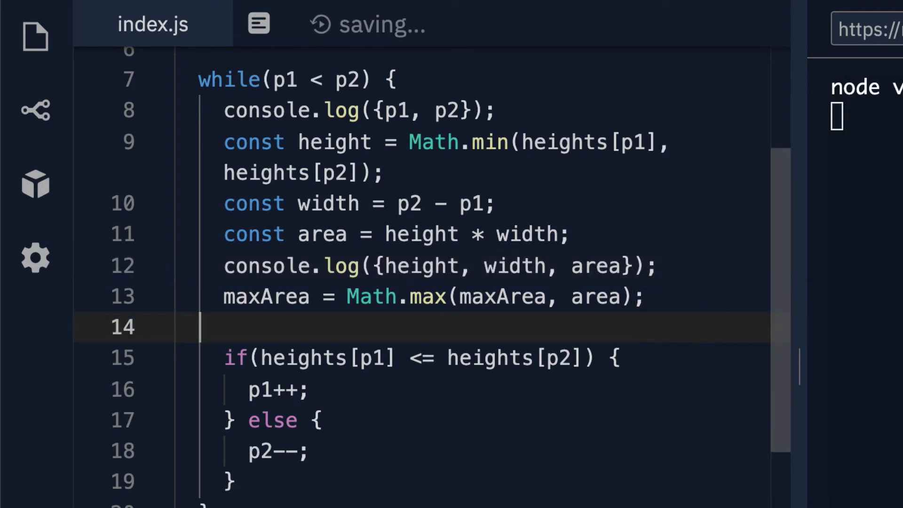
{"action": "type", "text": "console.lo"}
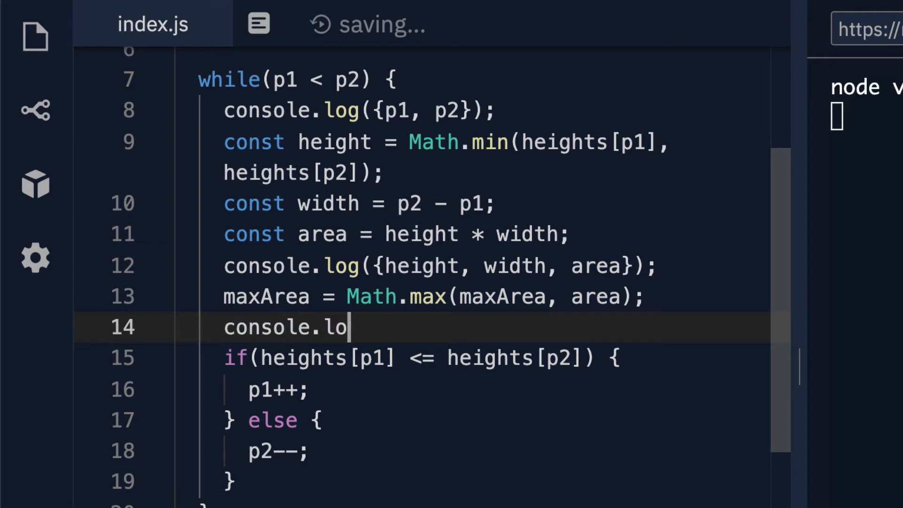
{"action": "type", "text": "g({maxArea});"}
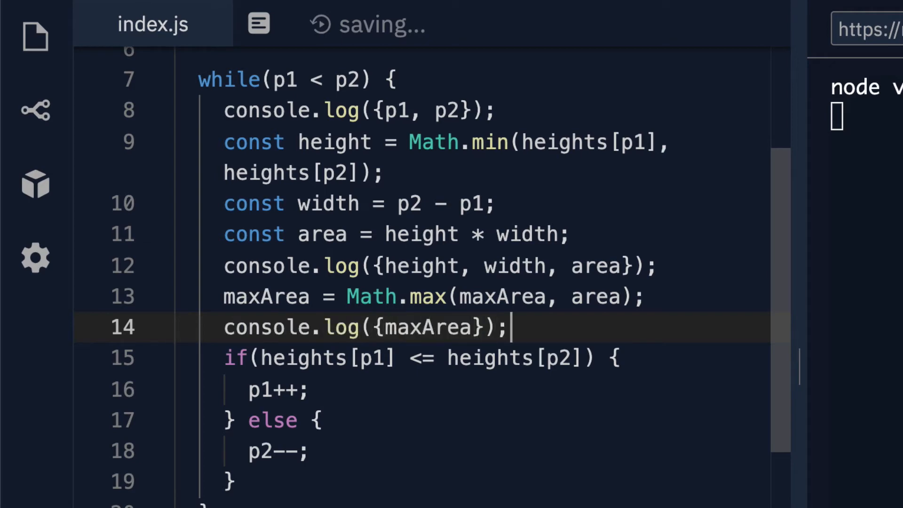
{"action": "key", "text": "Enter"}
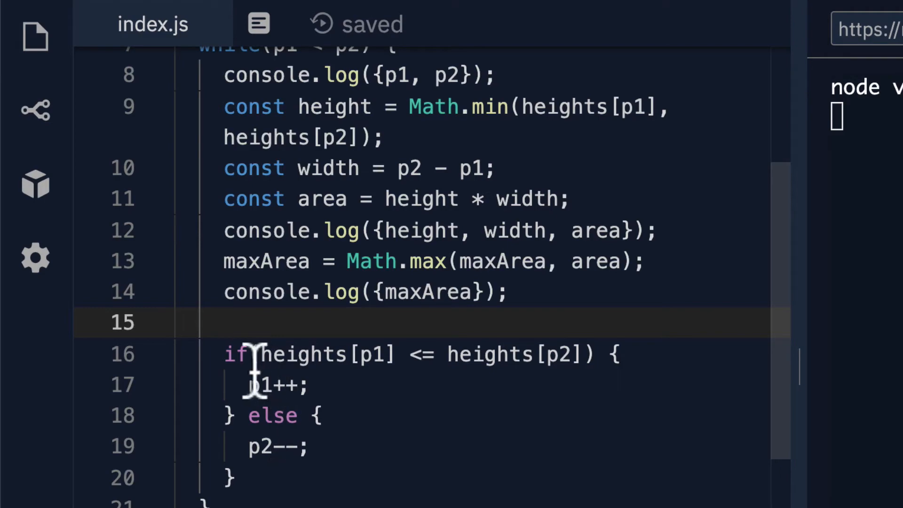
{"action": "scroll", "scroll_direction": "down", "scroll_amount": 3}
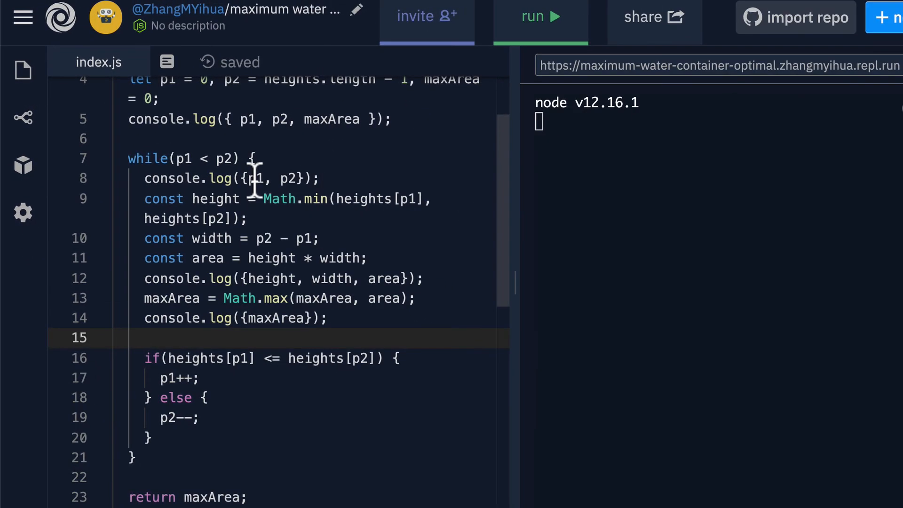
{"action": "scroll", "scroll_direction": "down", "scroll_amount": 3}
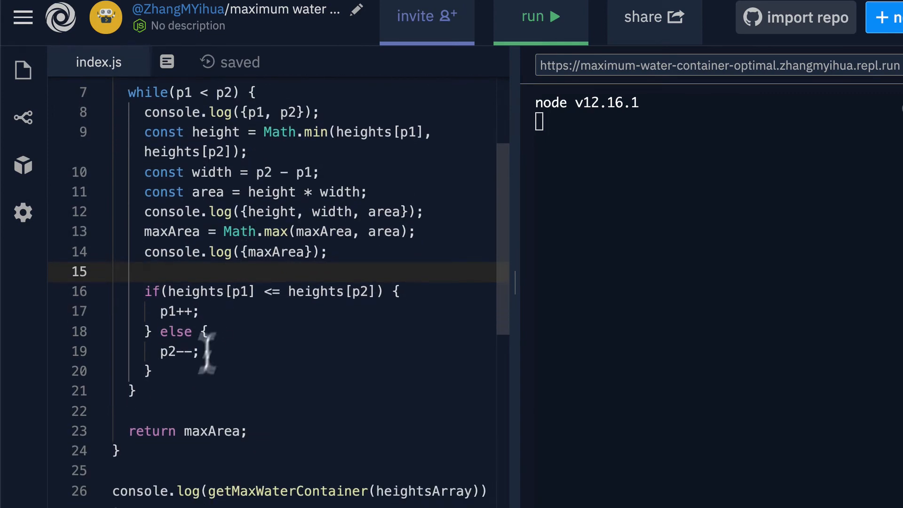
{"action": "mouse_move", "coordinate": [155, 491]}
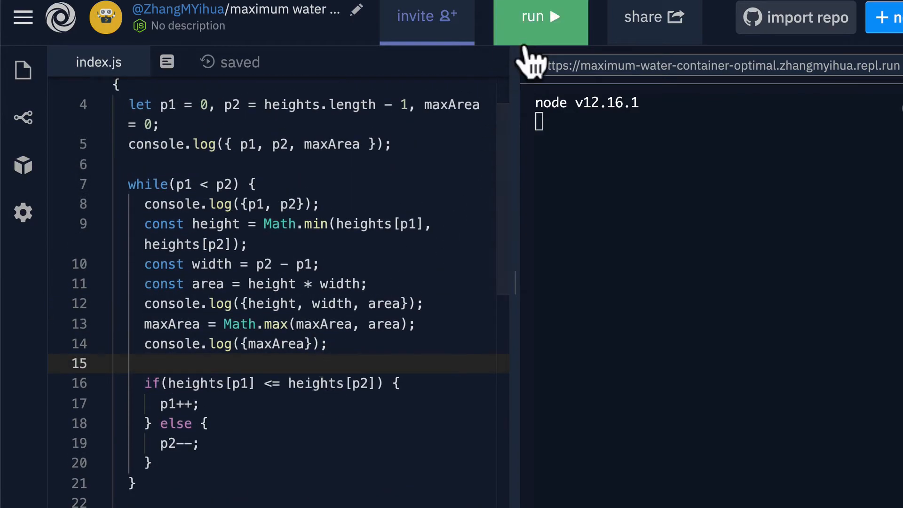
{"action": "left_click", "coordinate": [540, 16]}
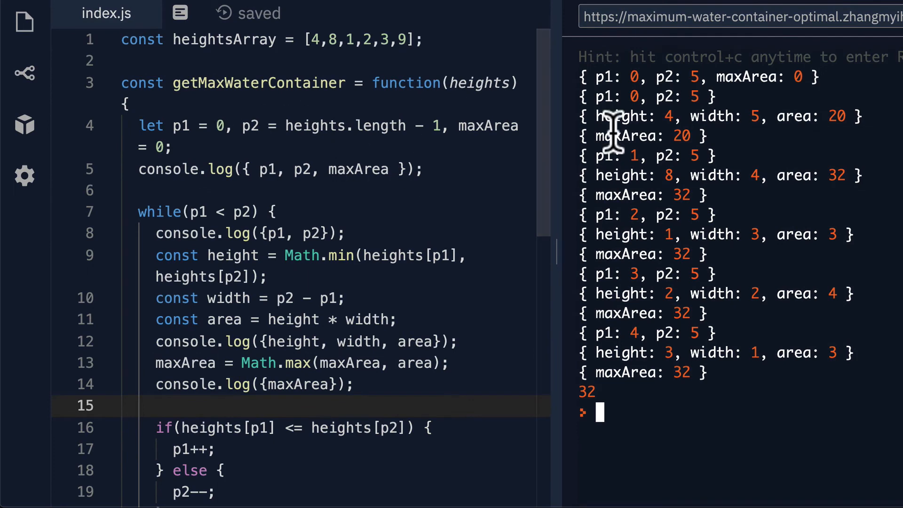
{"action": "mouse_move", "coordinate": [697, 78]}
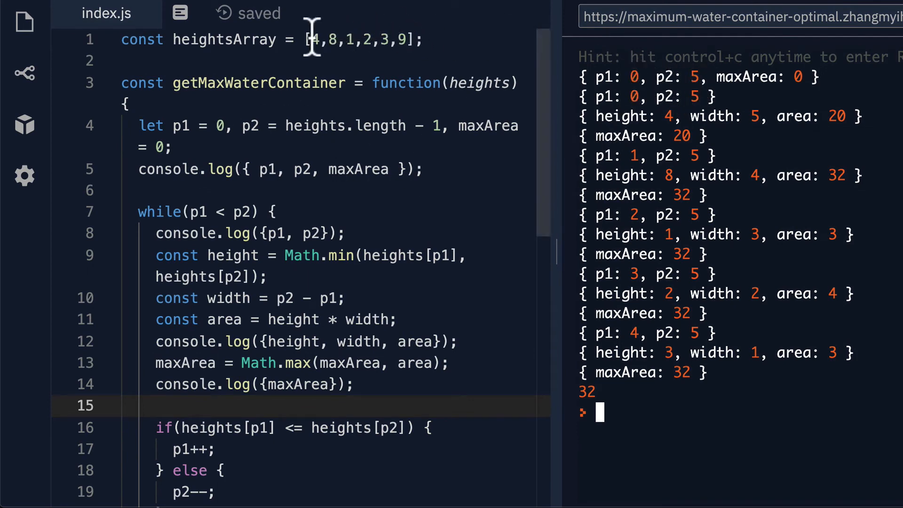
{"action": "mouse_move", "coordinate": [435, 47]}
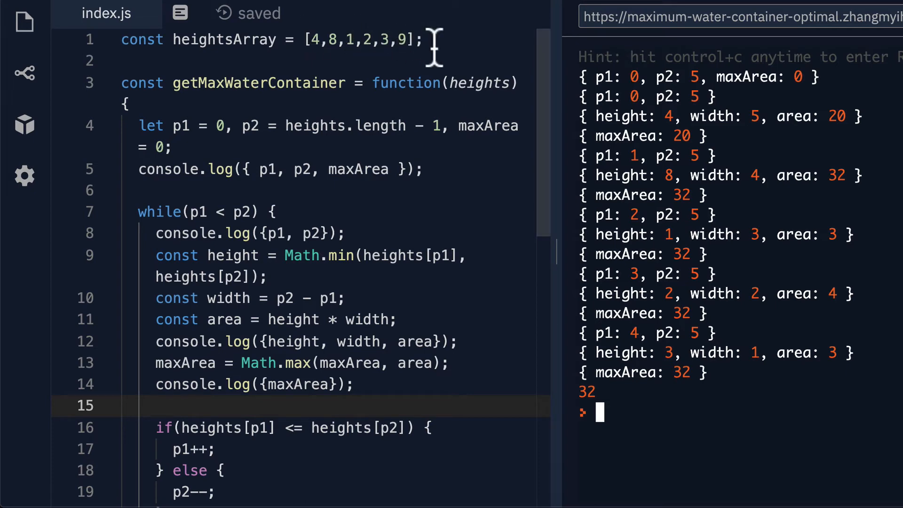
{"action": "mouse_move", "coordinate": [800, 79]}
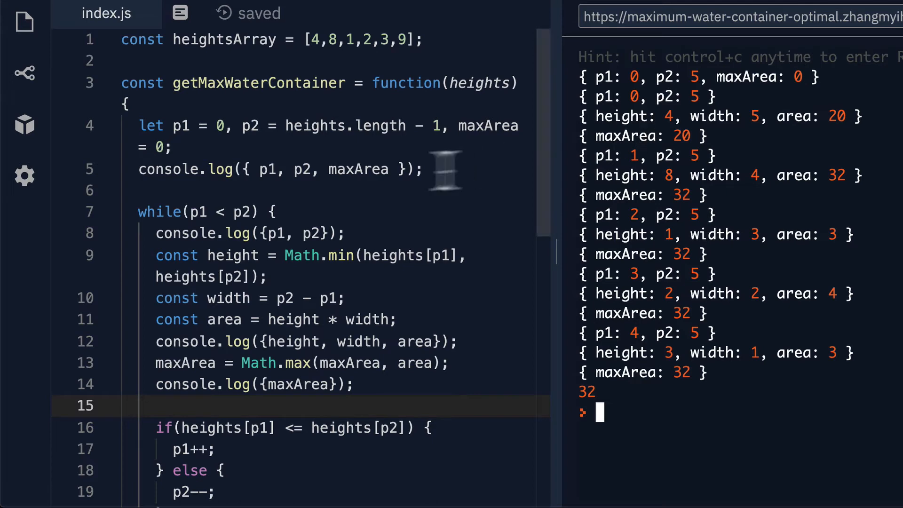
{"action": "mouse_move", "coordinate": [276, 233]}
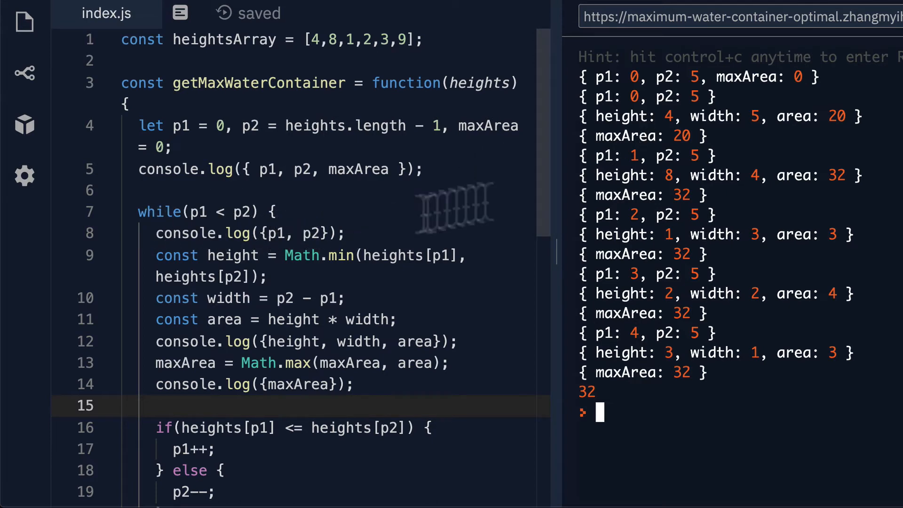
{"action": "mouse_move", "coordinate": [711, 86]}
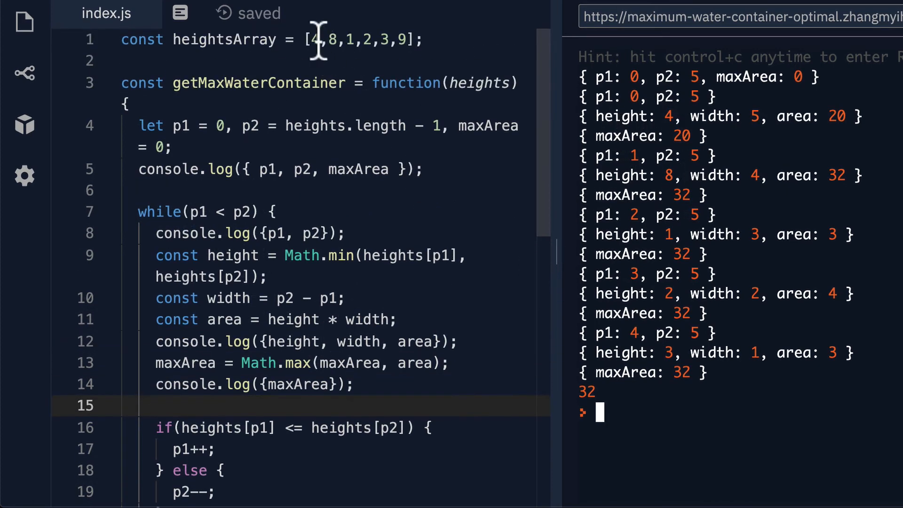
{"action": "mouse_move", "coordinate": [668, 125]}
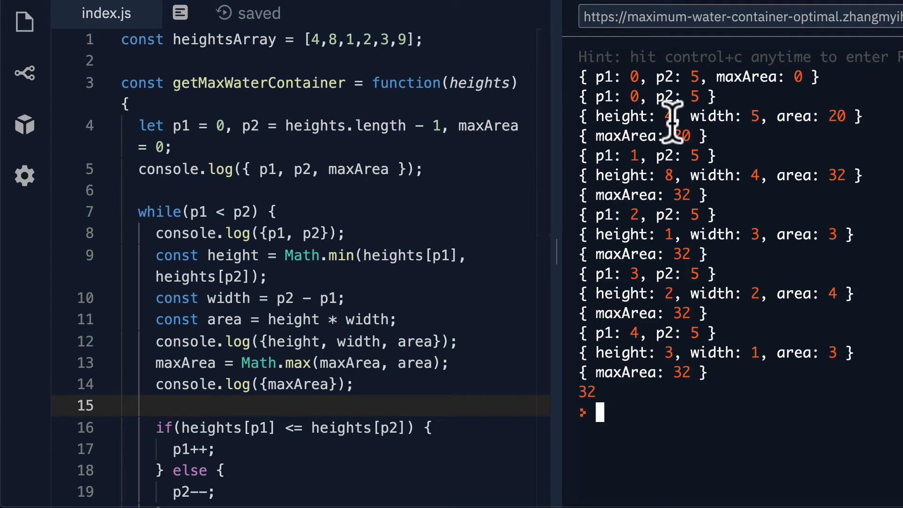
{"action": "mouse_move", "coordinate": [703, 95]}
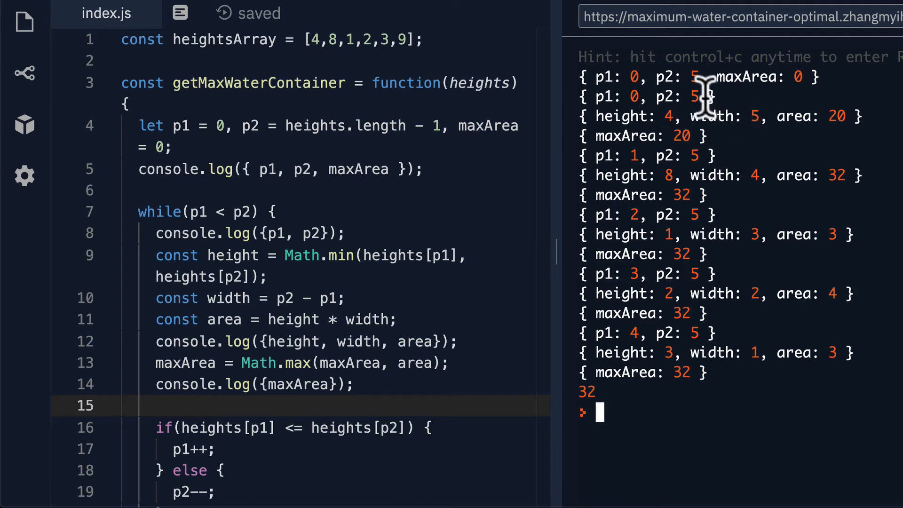
{"action": "mouse_move", "coordinate": [809, 115]}
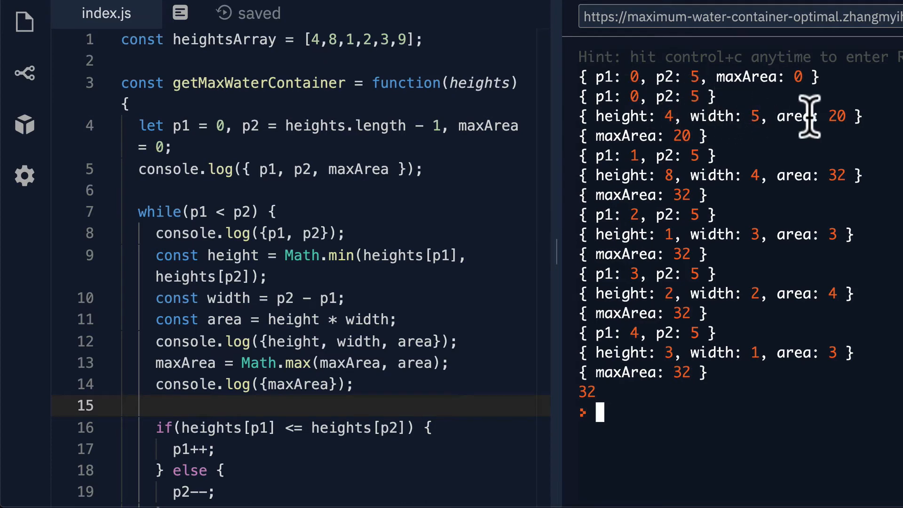
{"action": "mouse_move", "coordinate": [846, 115]}
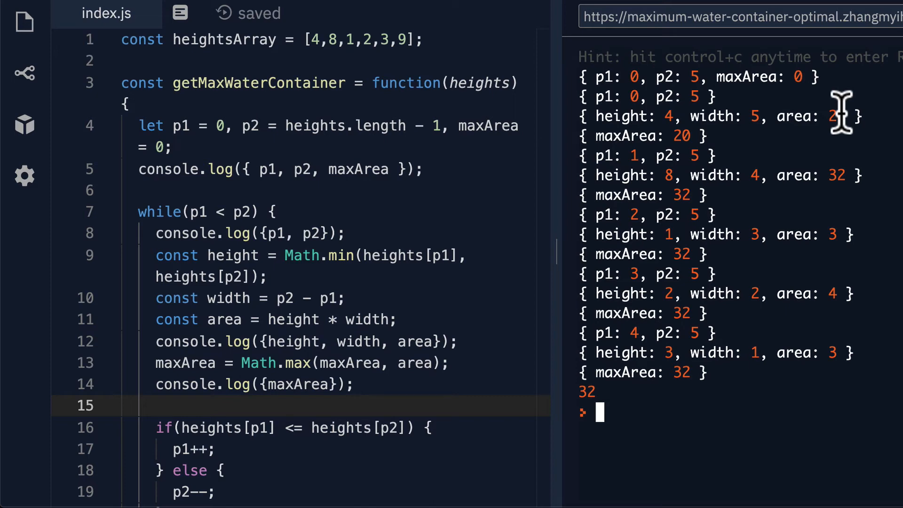
{"action": "mouse_move", "coordinate": [673, 133]}
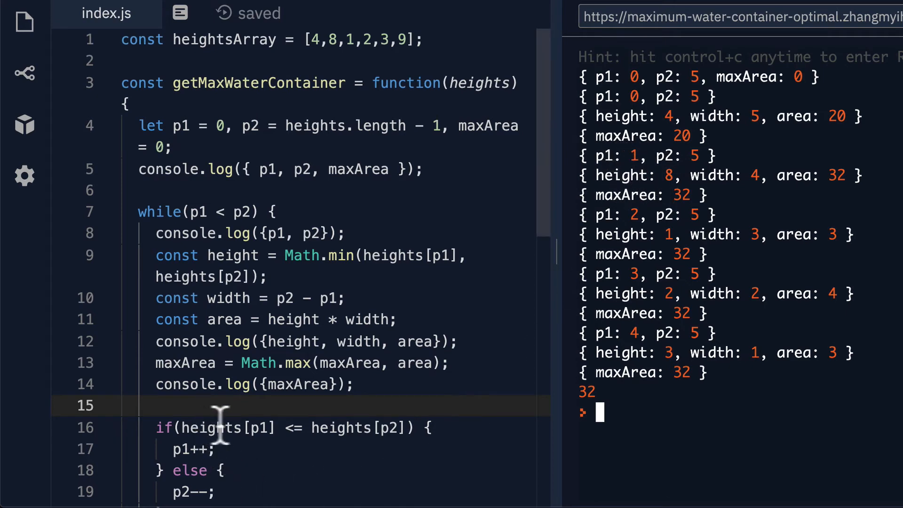
{"action": "mouse_move", "coordinate": [253, 431]}
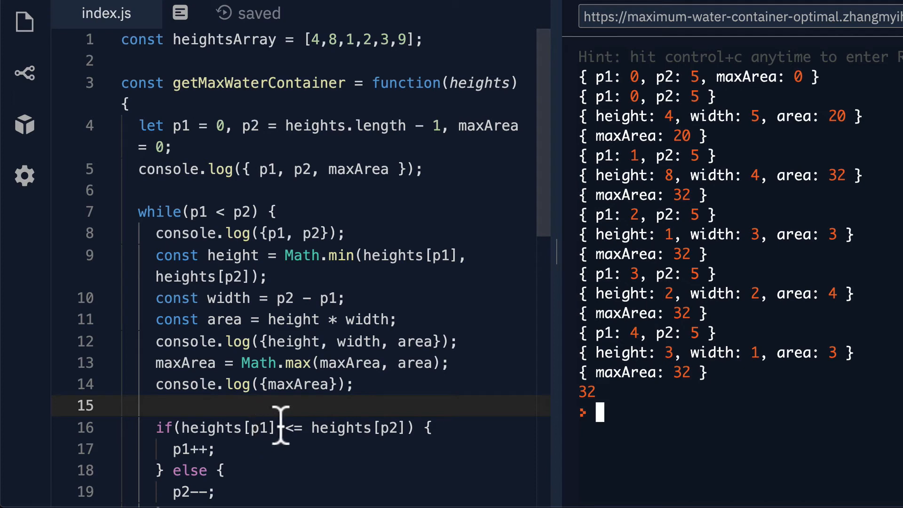
{"action": "mouse_move", "coordinate": [630, 173]}
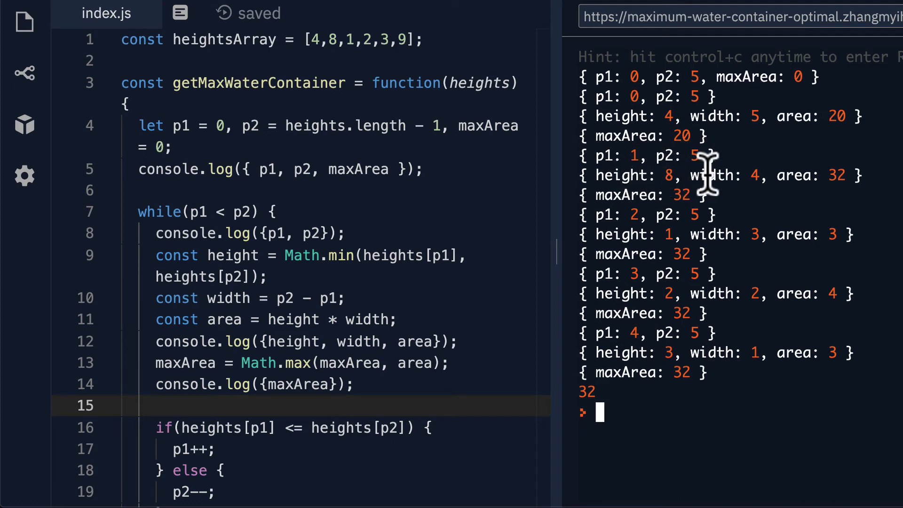
{"action": "mouse_move", "coordinate": [673, 176]}
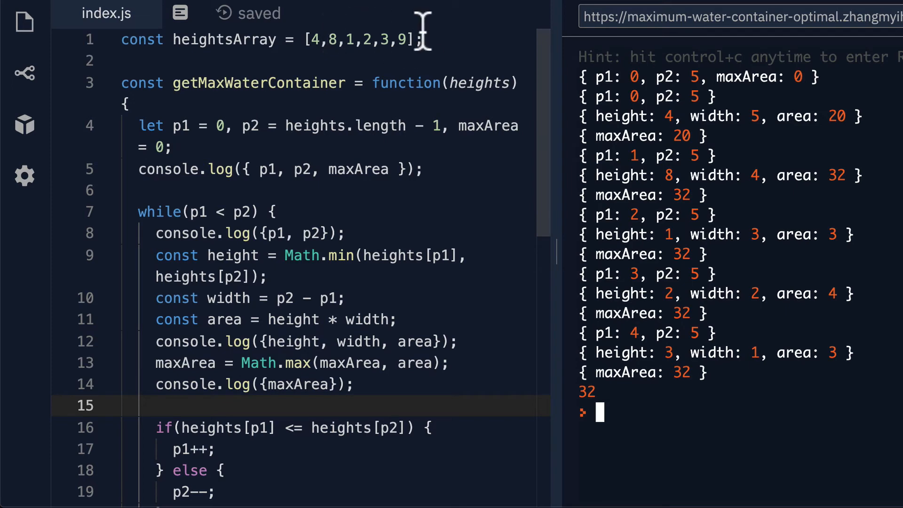
{"action": "mouse_move", "coordinate": [682, 176]}
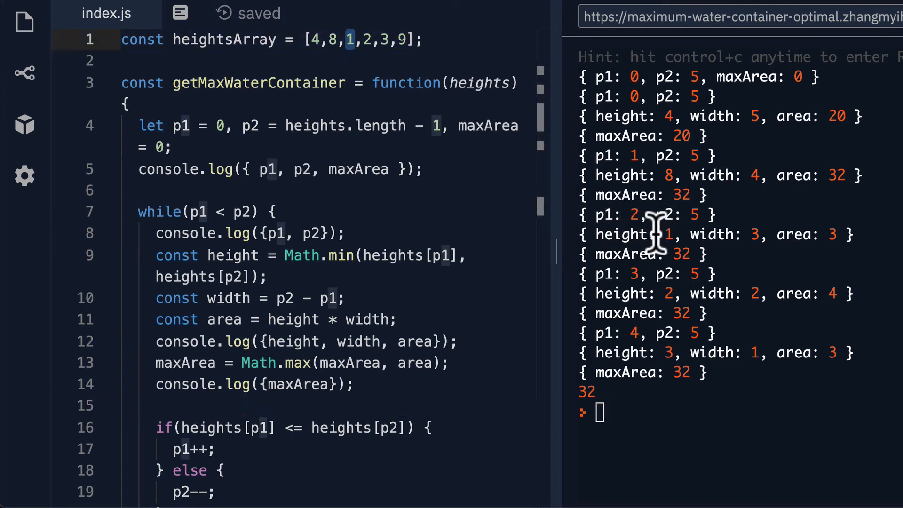
{"action": "mouse_move", "coordinate": [667, 236]}
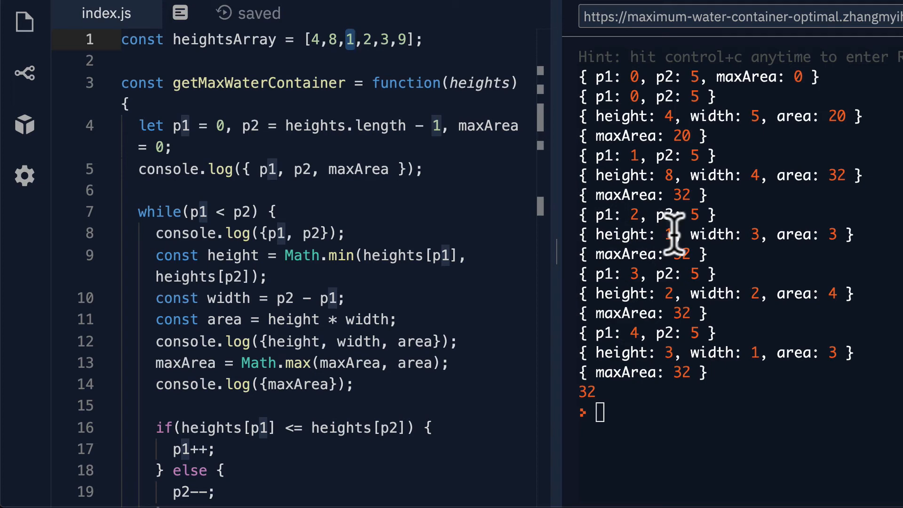
{"action": "mouse_move", "coordinate": [743, 235]}
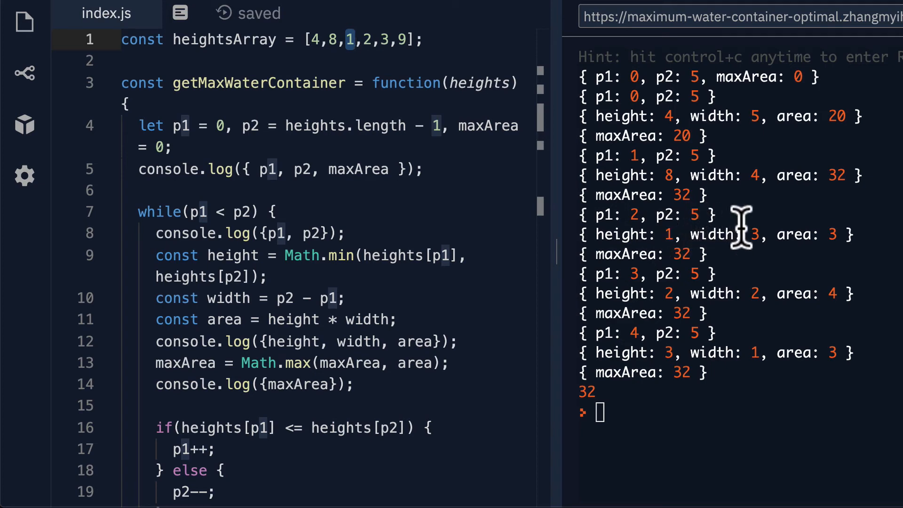
{"action": "mouse_move", "coordinate": [748, 210]}
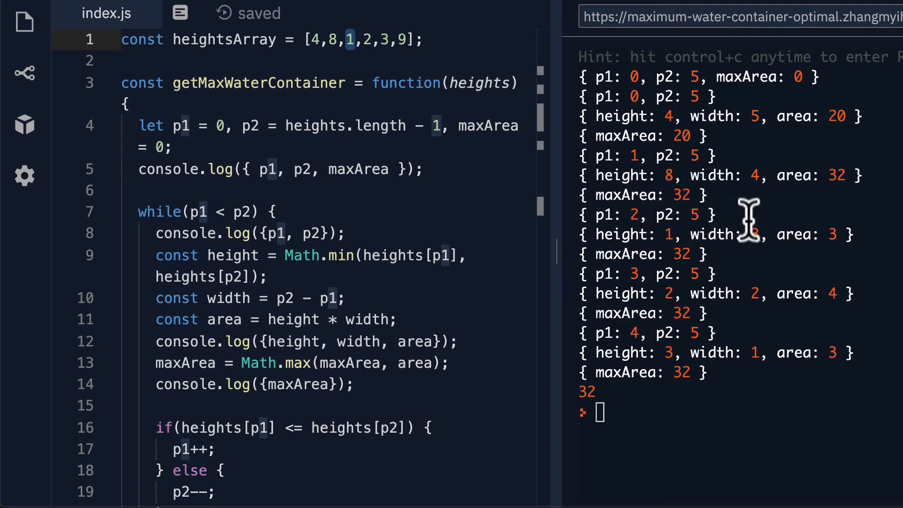
{"action": "mouse_move", "coordinate": [795, 236]}
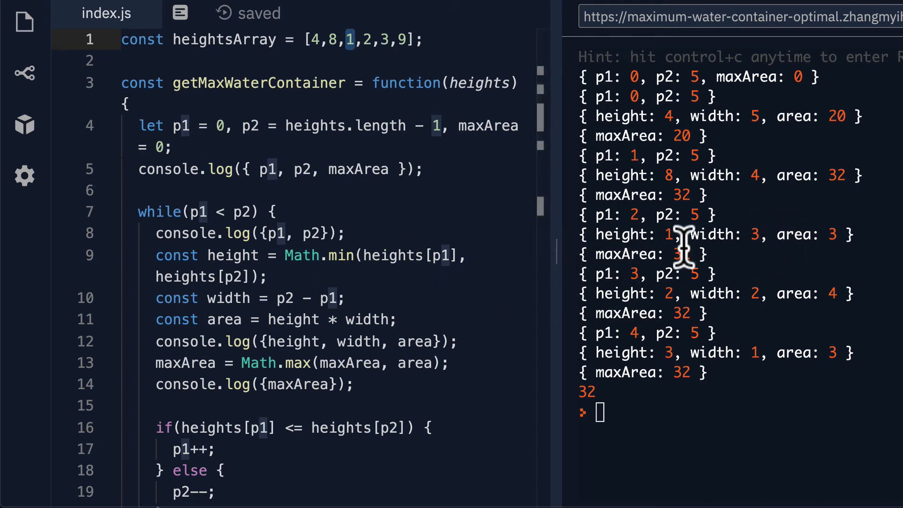
{"action": "mouse_move", "coordinate": [838, 235]}
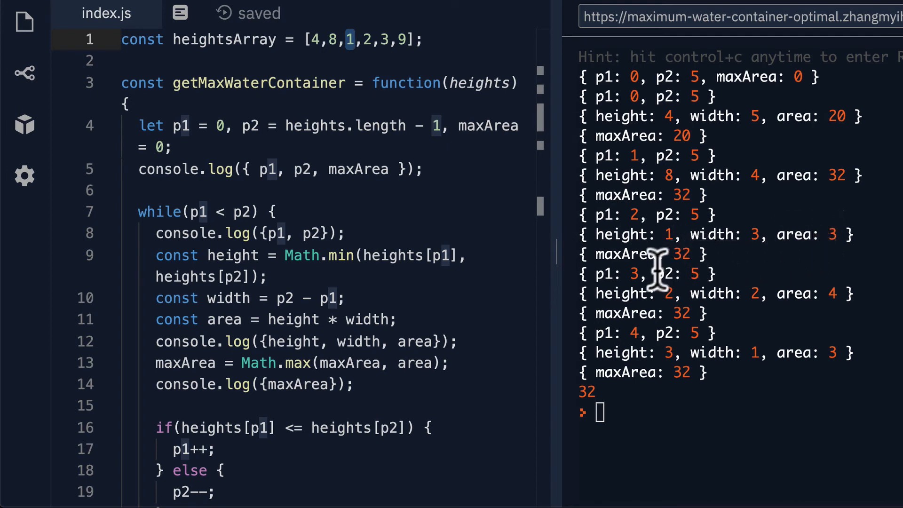
{"action": "left_click", "coordinate": [361, 40]}
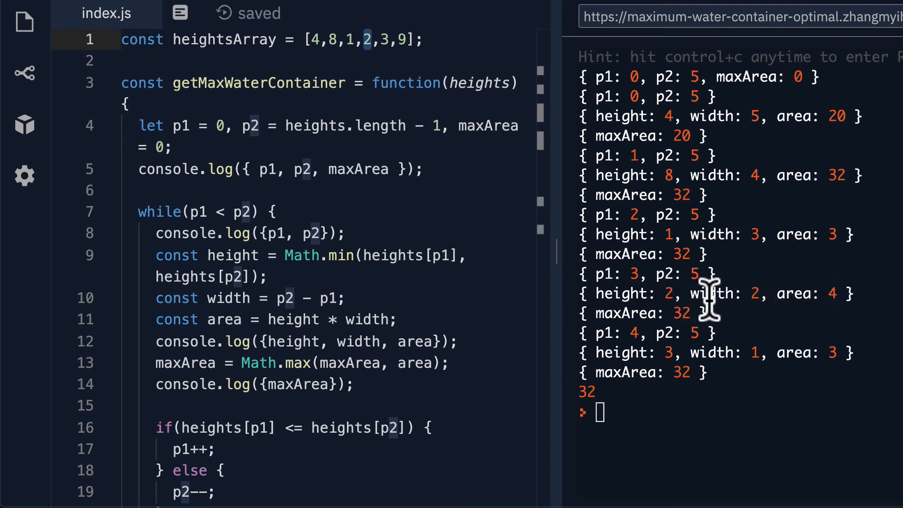
{"action": "scroll", "scroll_direction": "down", "scroll_amount": 3}
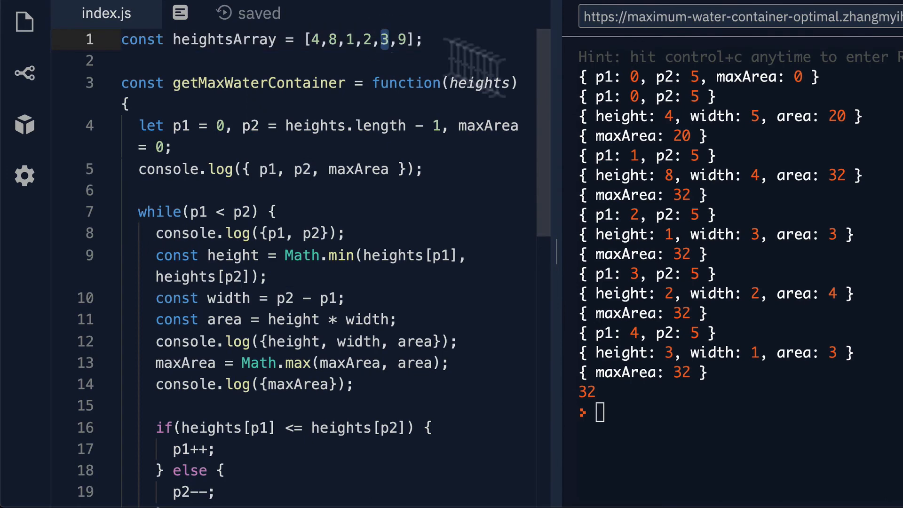
{"action": "mouse_move", "coordinate": [633, 336]}
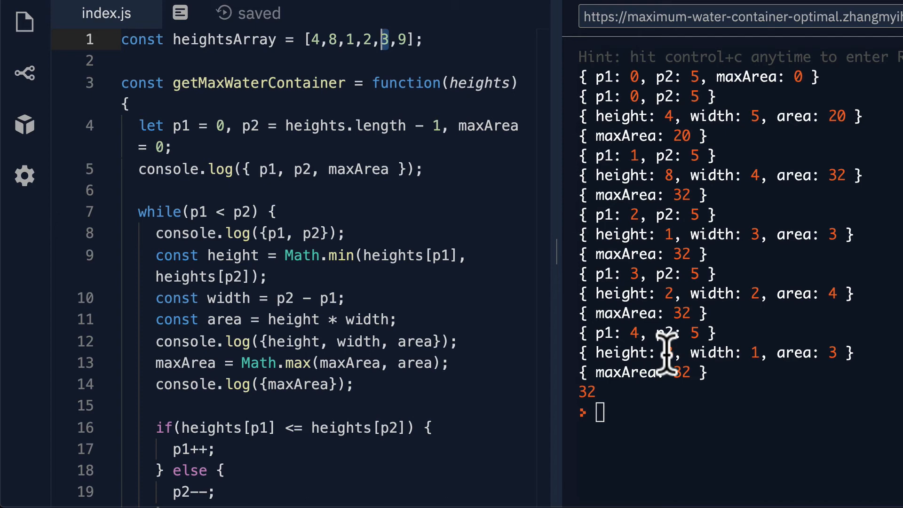
{"action": "scroll", "scroll_direction": "down", "scroll_amount": 3}
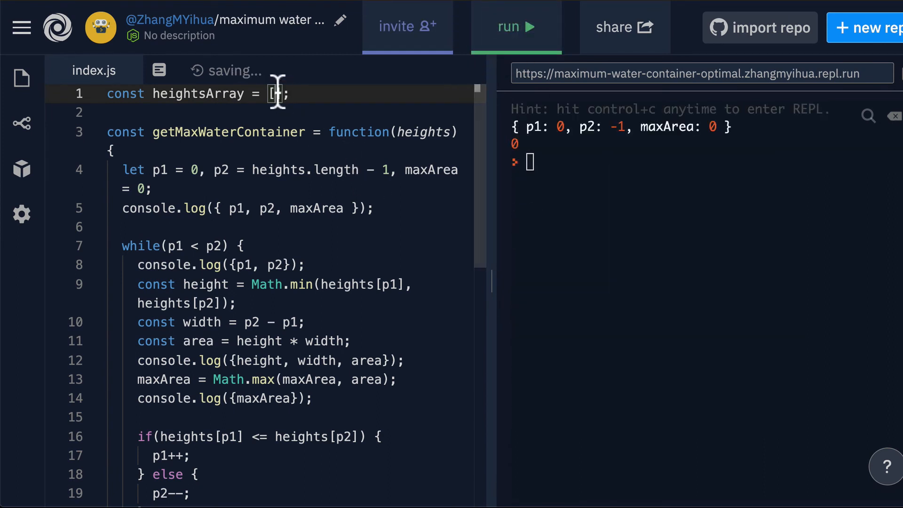
Run getMaxWaterContainer with heightsArray set to the single value 5
{"action": "left_click", "coordinate": [514, 26]}
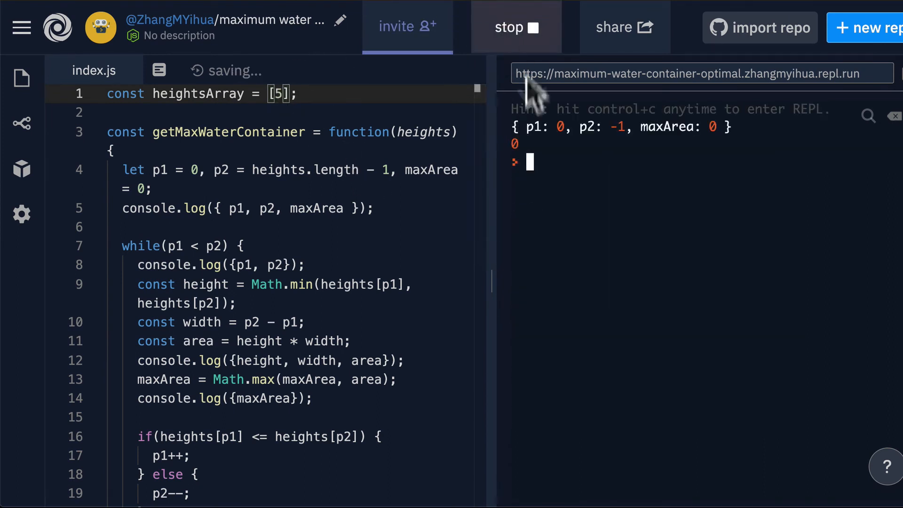
{"action": "left_click", "coordinate": [516, 27]}
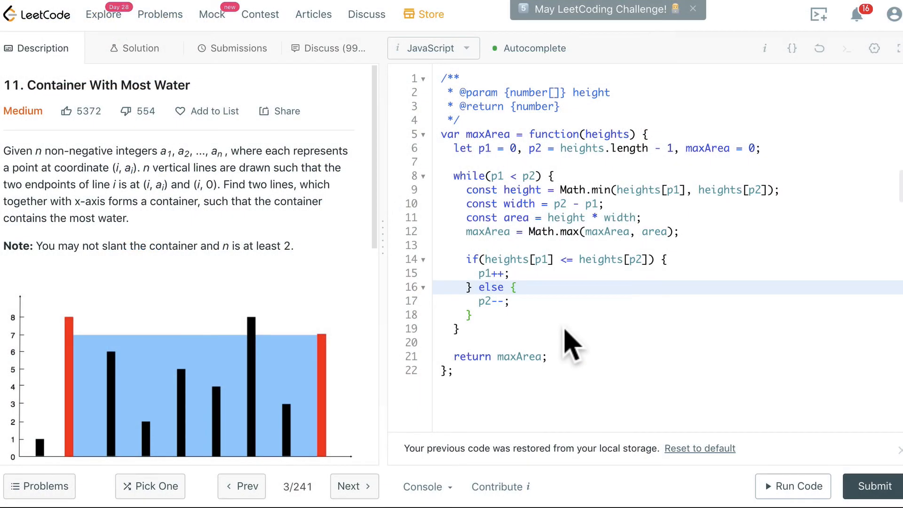
{"action": "mouse_move", "coordinate": [520, 157]}
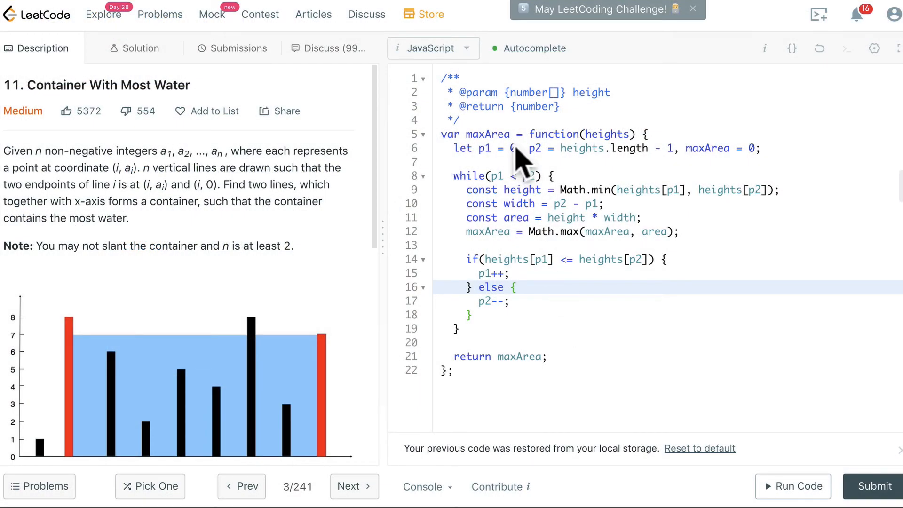
{"action": "mouse_move", "coordinate": [584, 368]}
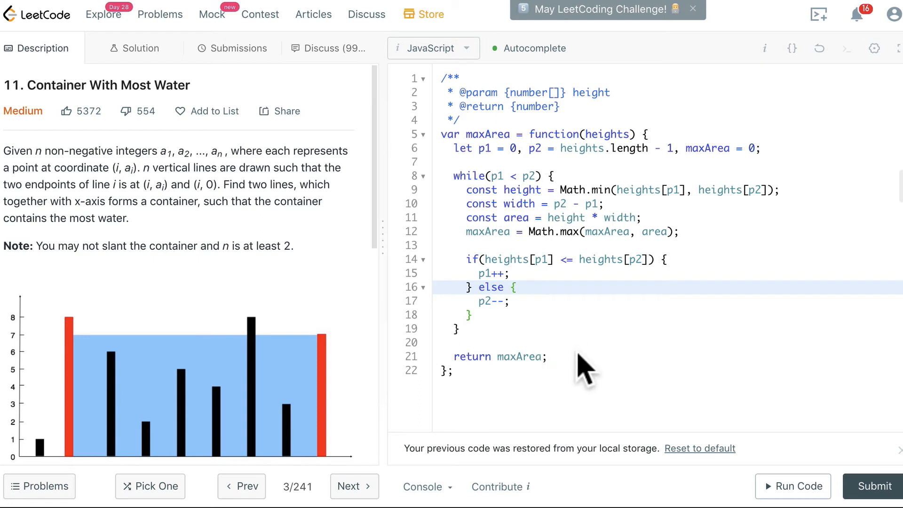
{"action": "mouse_move", "coordinate": [586, 283]}
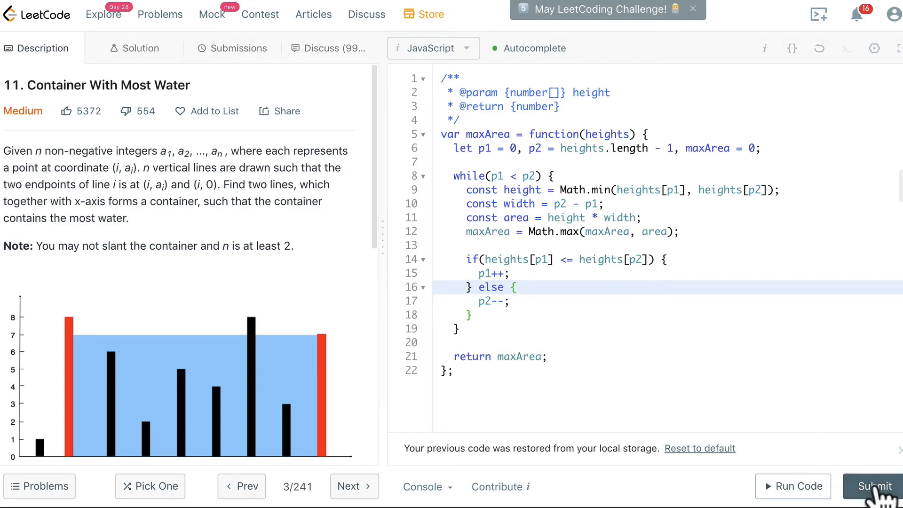
Submit the two-pointer maxArea solution on LeetCode for judging
{"action": "left_click", "coordinate": [870, 485]}
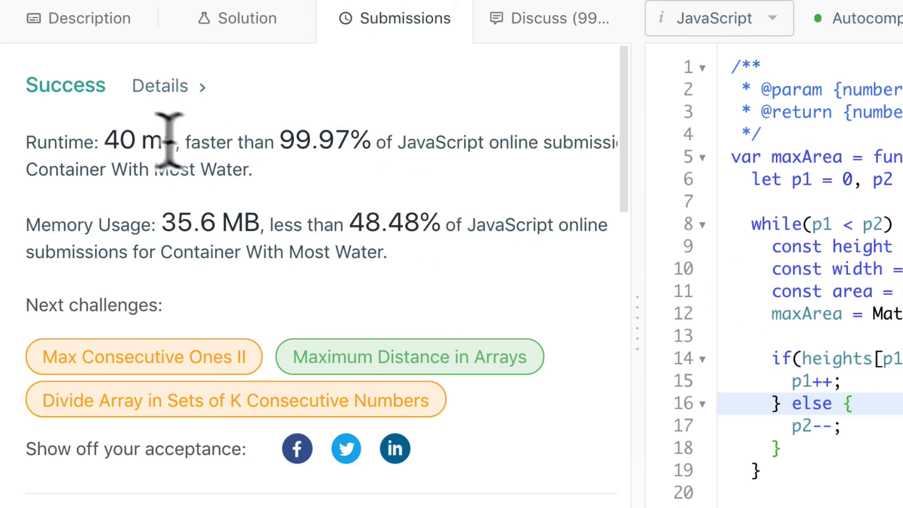
{"action": "mouse_move", "coordinate": [312, 142]}
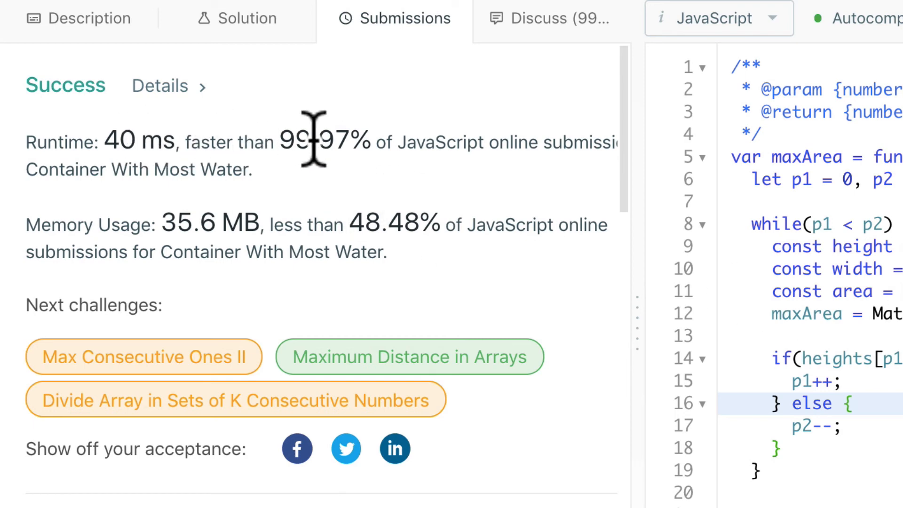
{"action": "mouse_move", "coordinate": [338, 142]}
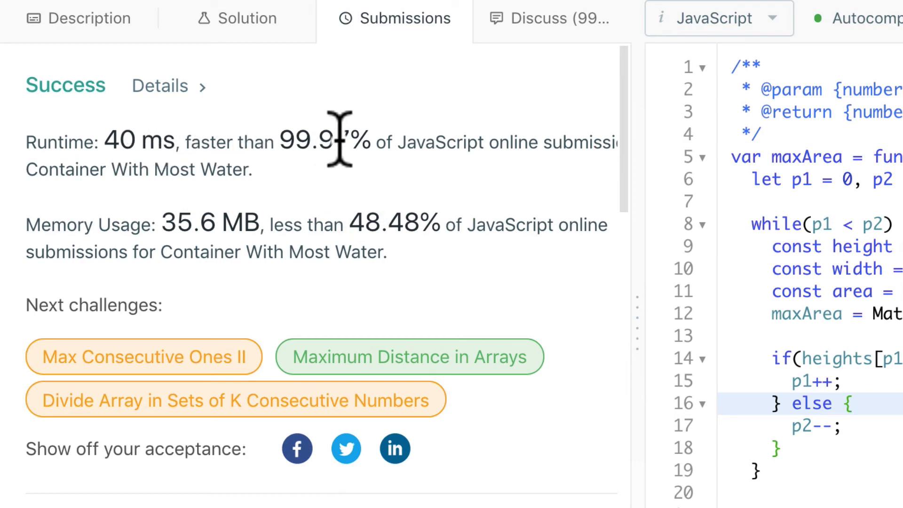
{"action": "mouse_move", "coordinate": [242, 225]}
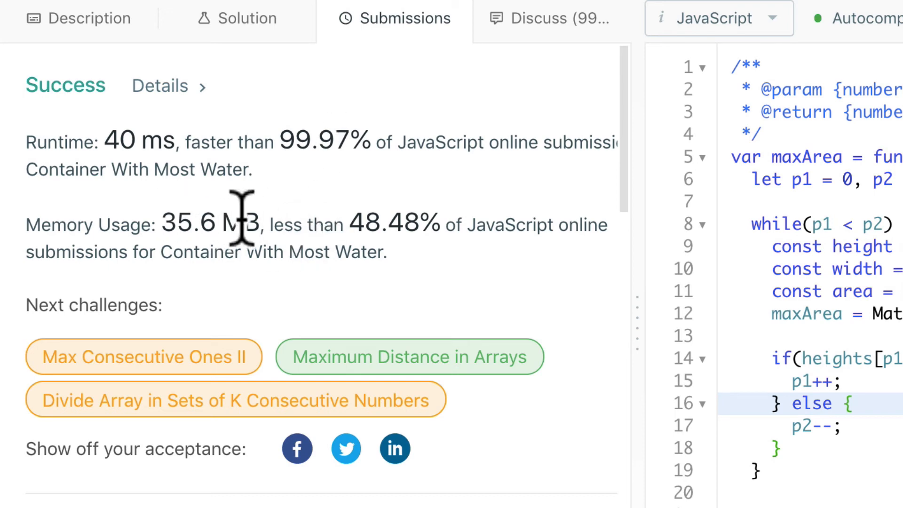
{"action": "mouse_move", "coordinate": [236, 224]}
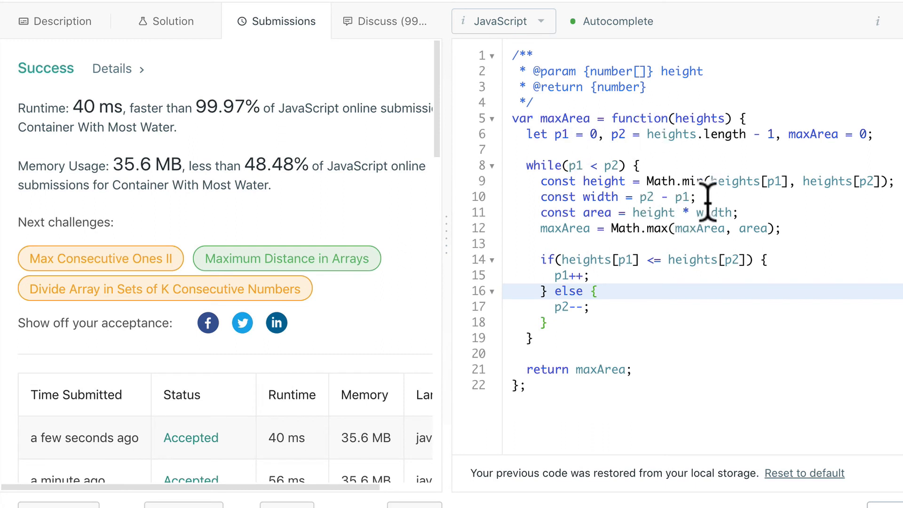
{"action": "mouse_move", "coordinate": [727, 114]}
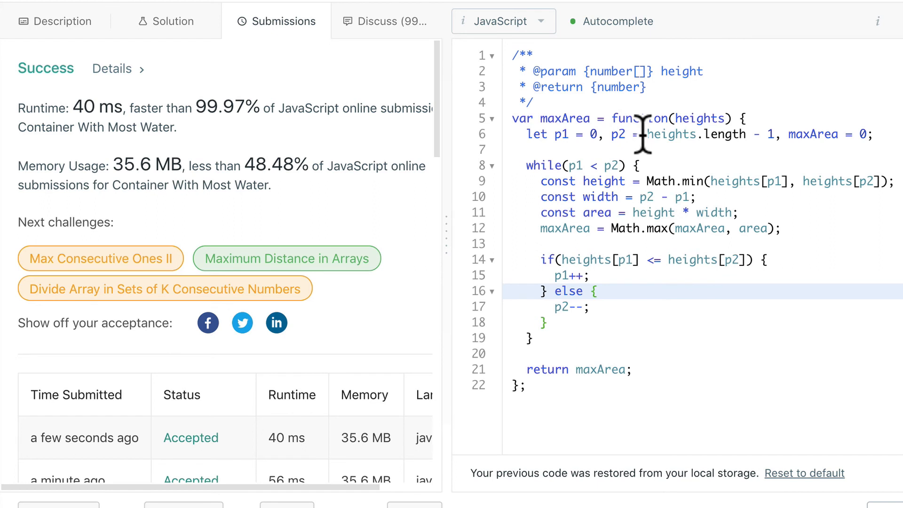
{"action": "mouse_move", "coordinate": [659, 173]}
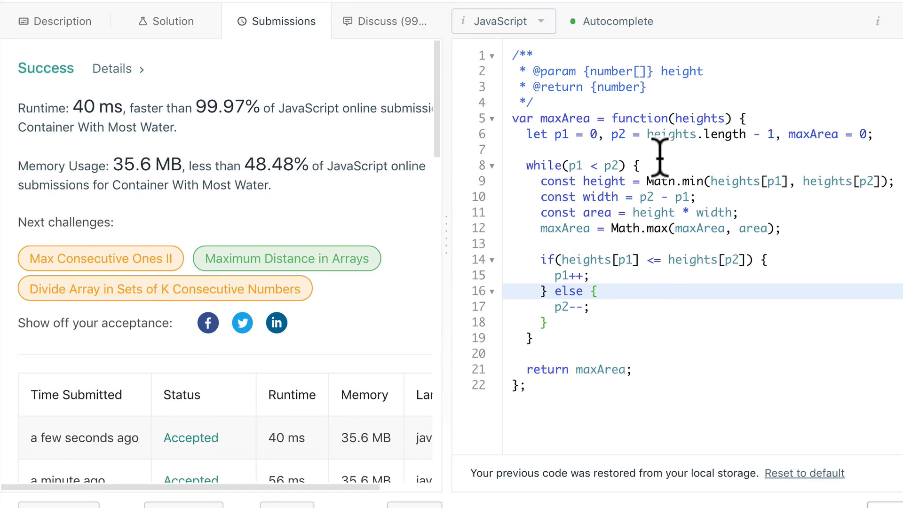
{"action": "mouse_move", "coordinate": [245, 112]}
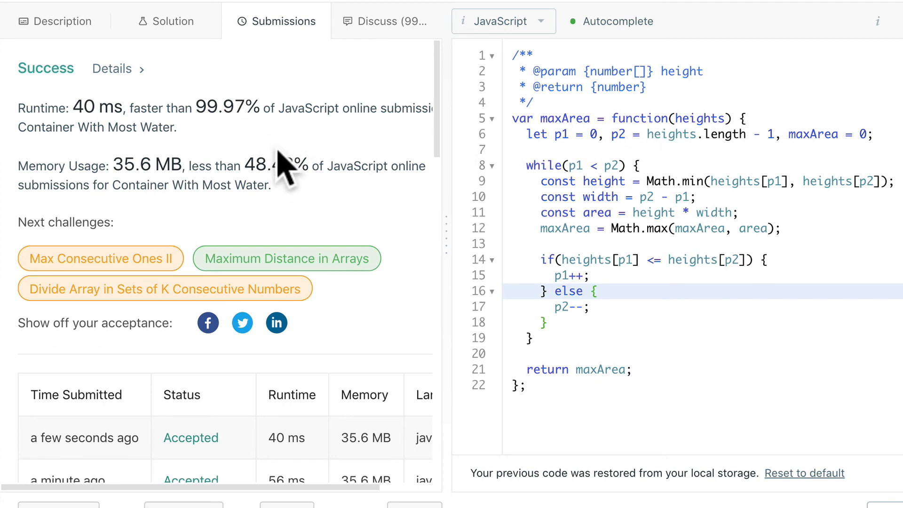
{"action": "mouse_move", "coordinate": [676, 202]}
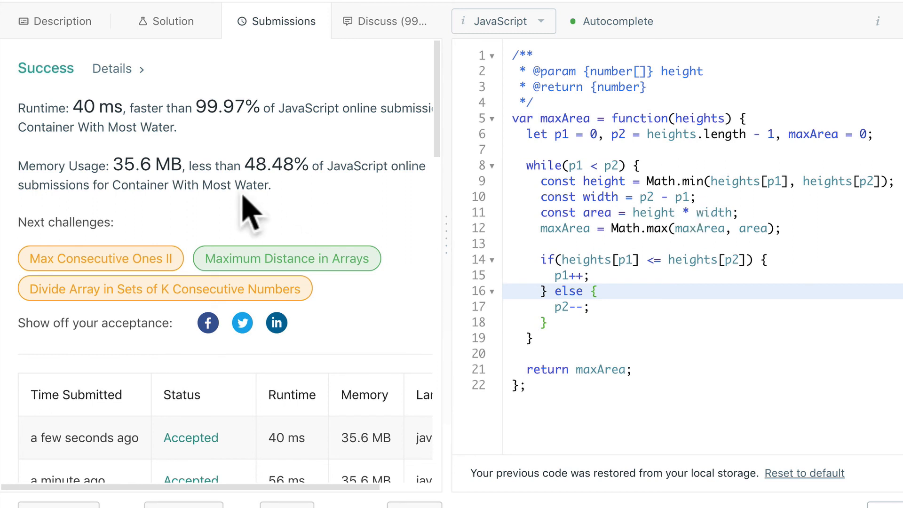
{"action": "mouse_move", "coordinate": [327, 173]}
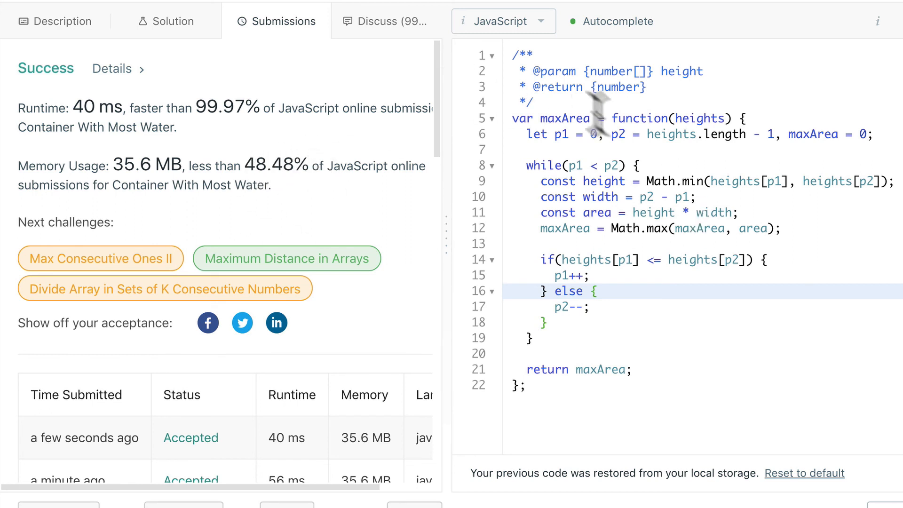
{"action": "mouse_move", "coordinate": [604, 298]}
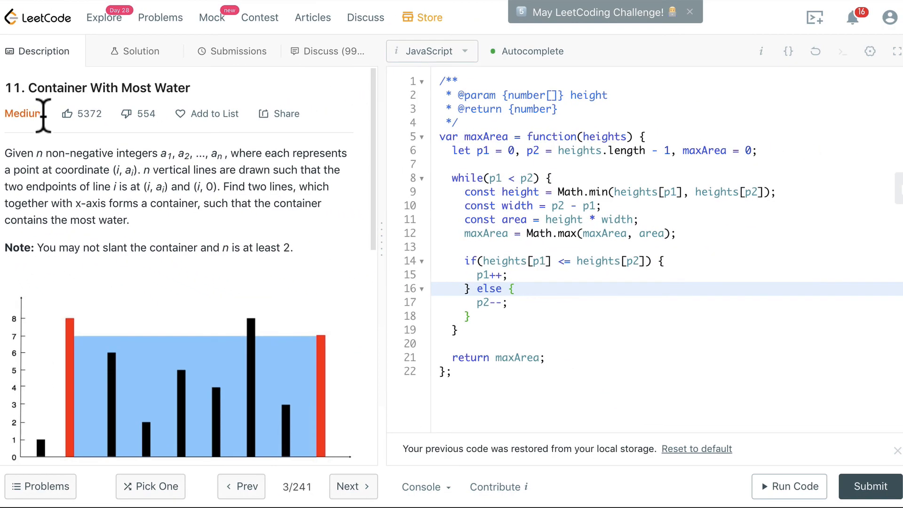
{"action": "mouse_move", "coordinate": [55, 130]}
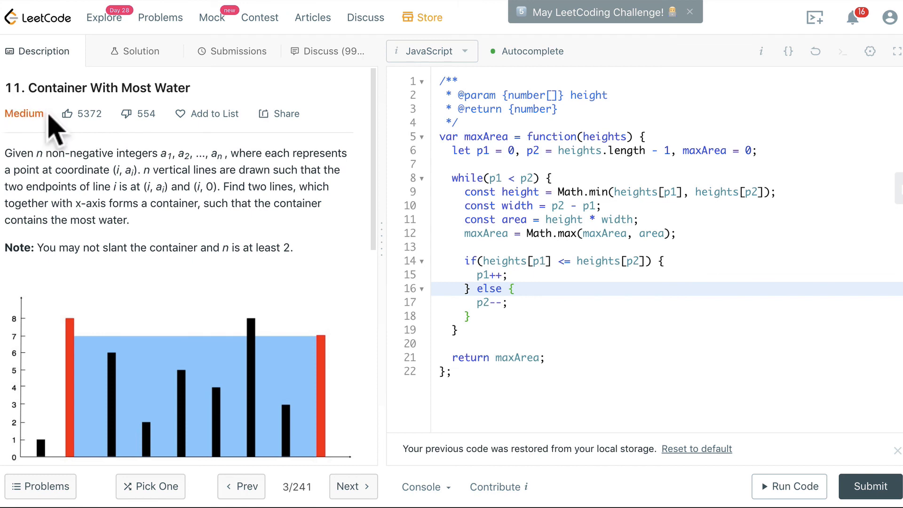